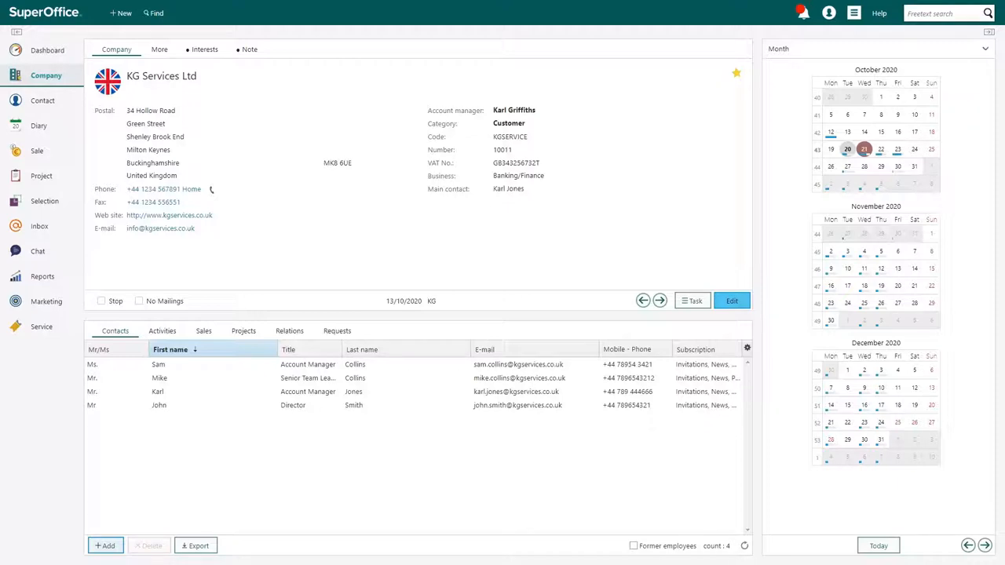
mouse_move(159, 49)
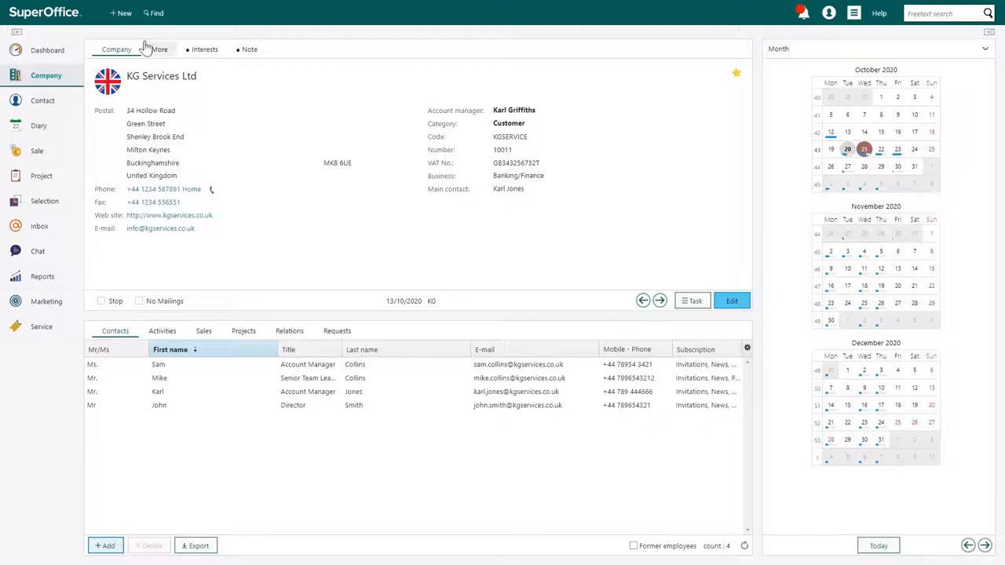
Step: Browse the Find page's typical searches for projects, sales and follow-ups
click(154, 13)
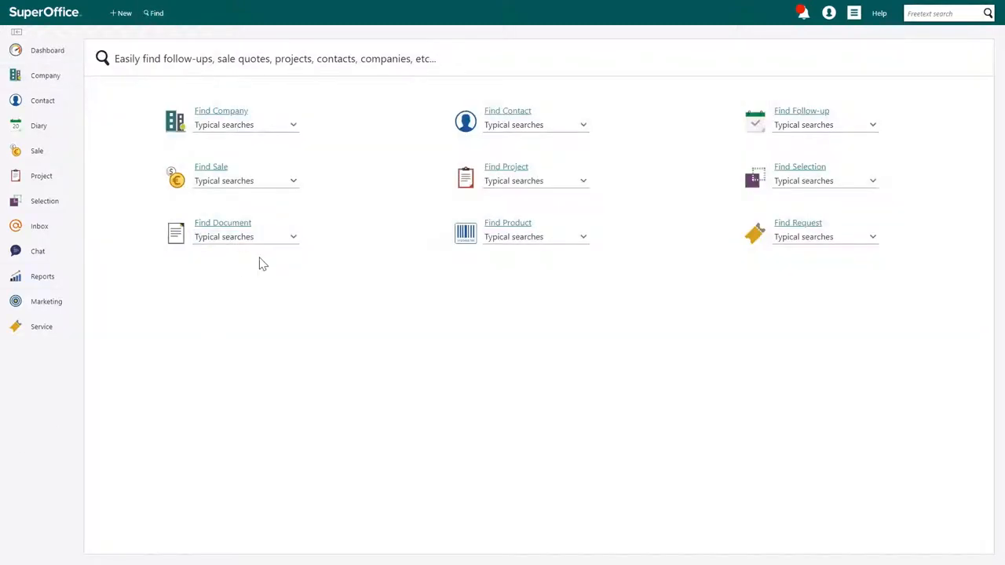
mouse_move(455, 228)
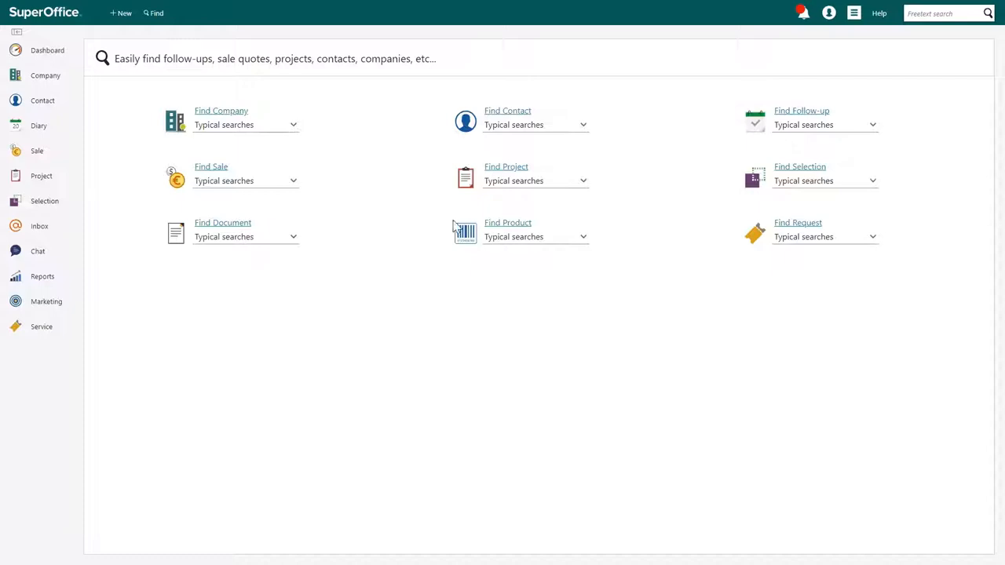
click(535, 180)
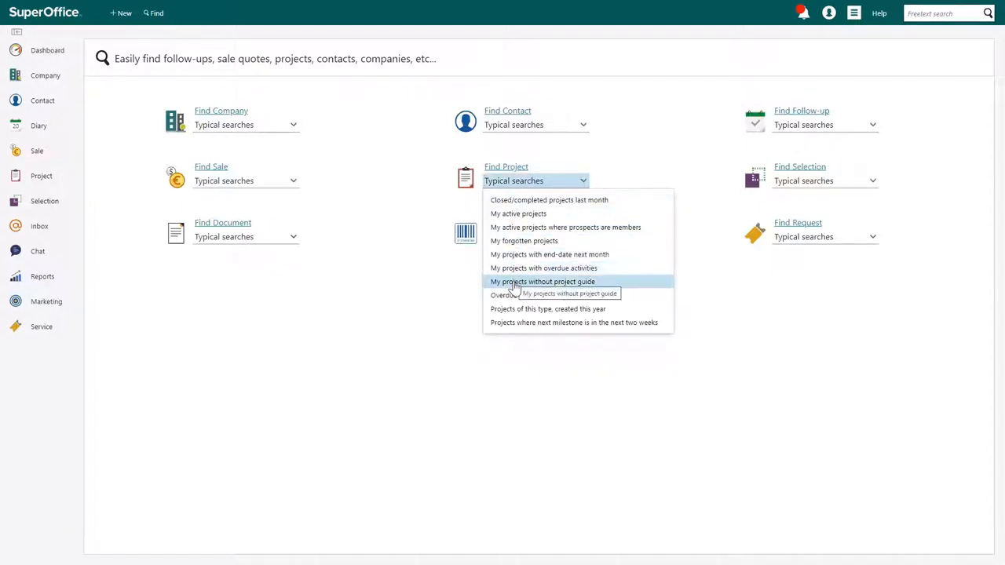
mouse_move(515, 295)
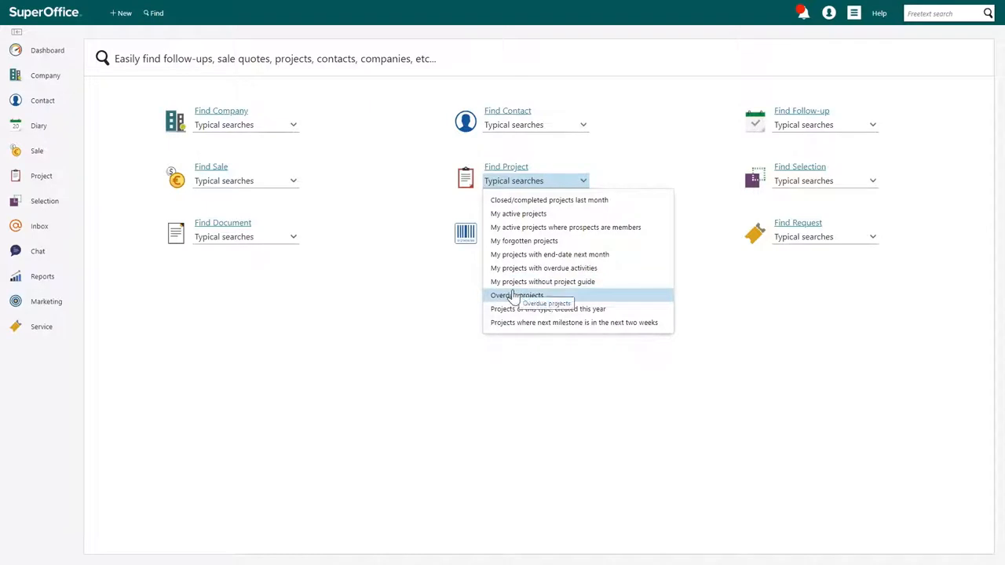
mouse_move(245, 377)
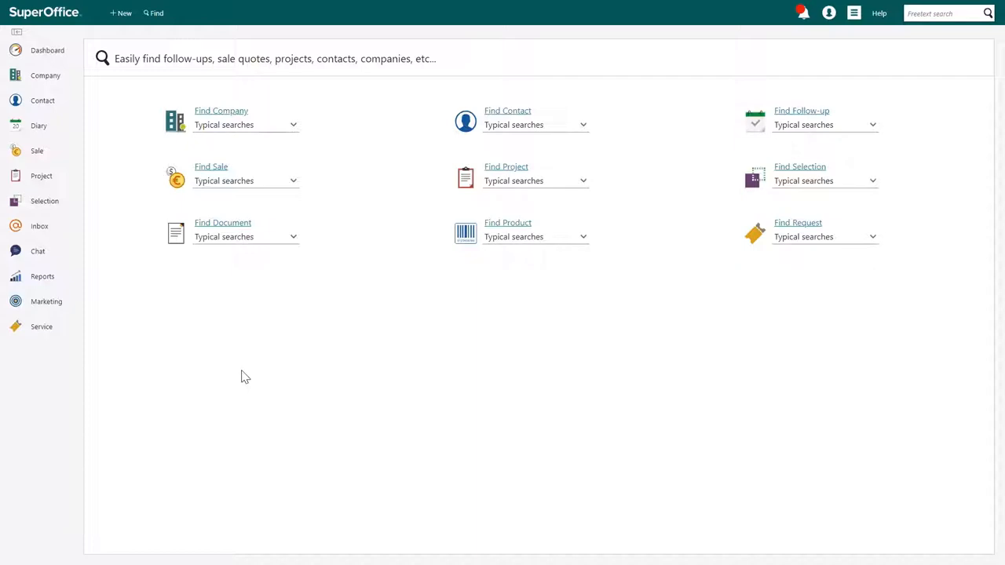
mouse_move(220, 314)
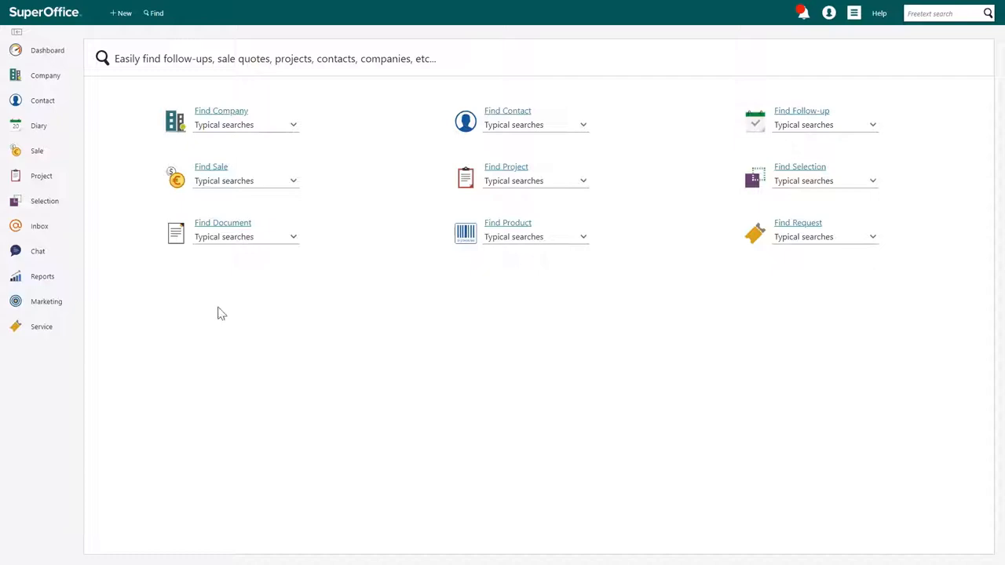
mouse_move(195, 157)
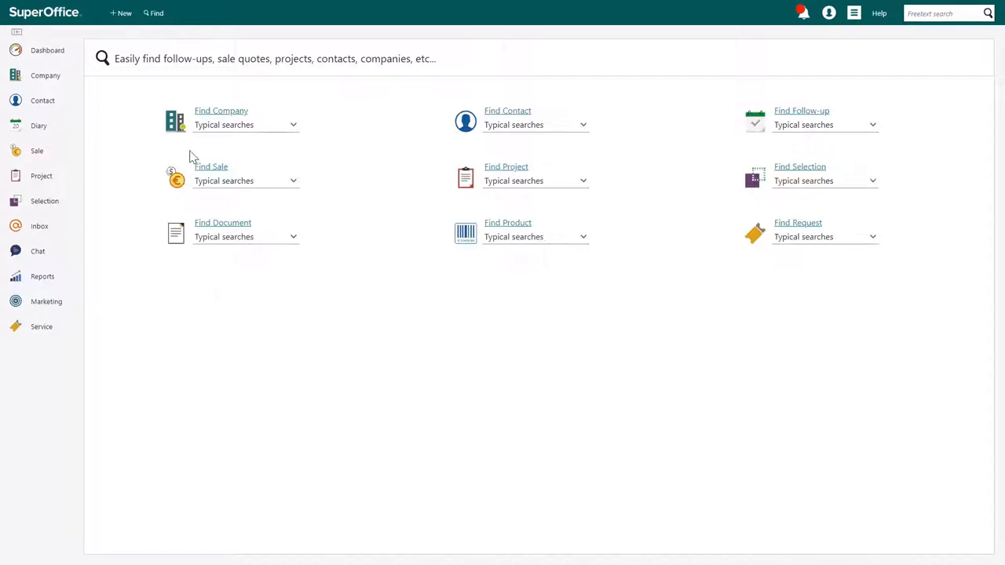
mouse_move(194, 142)
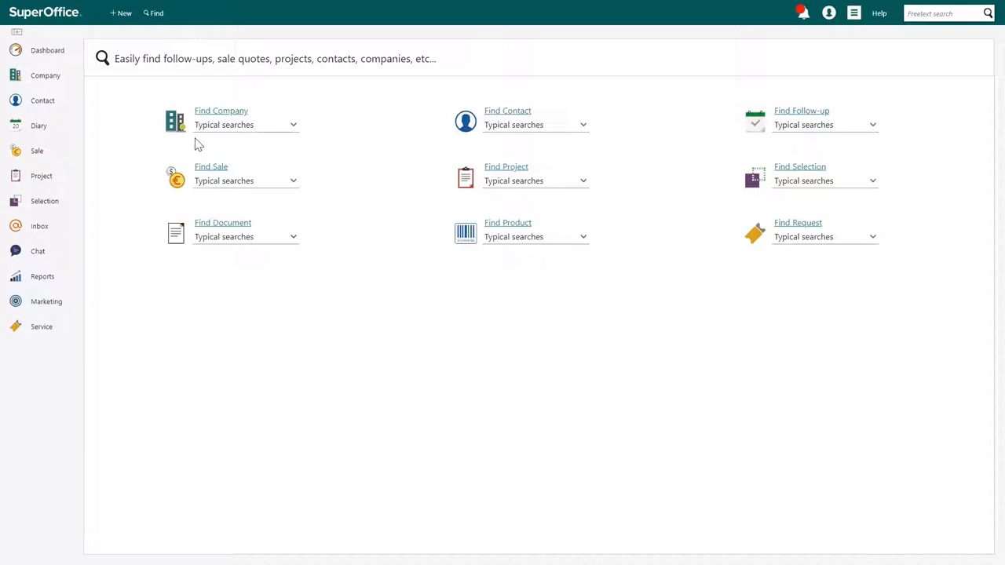
click(244, 181)
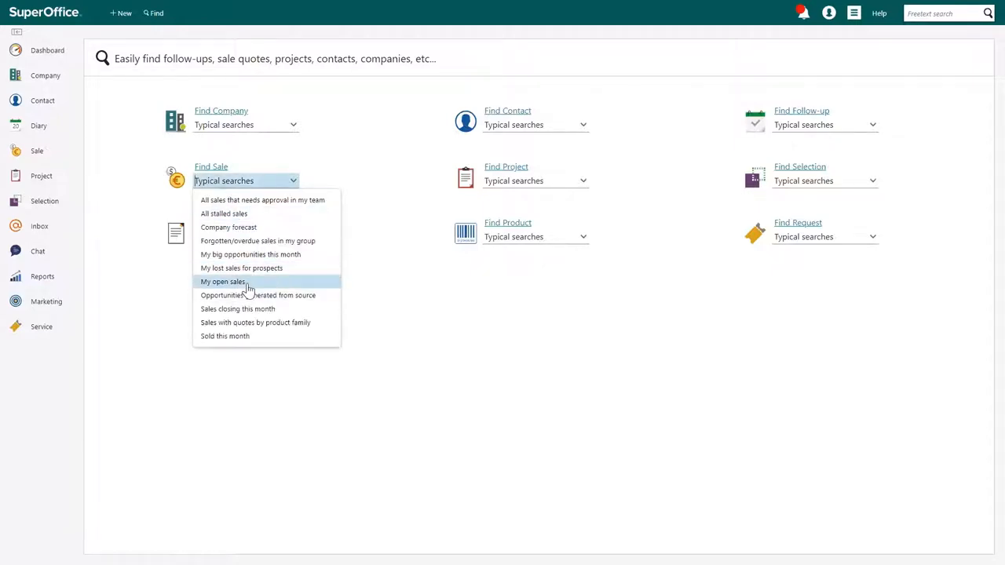
mouse_move(512, 370)
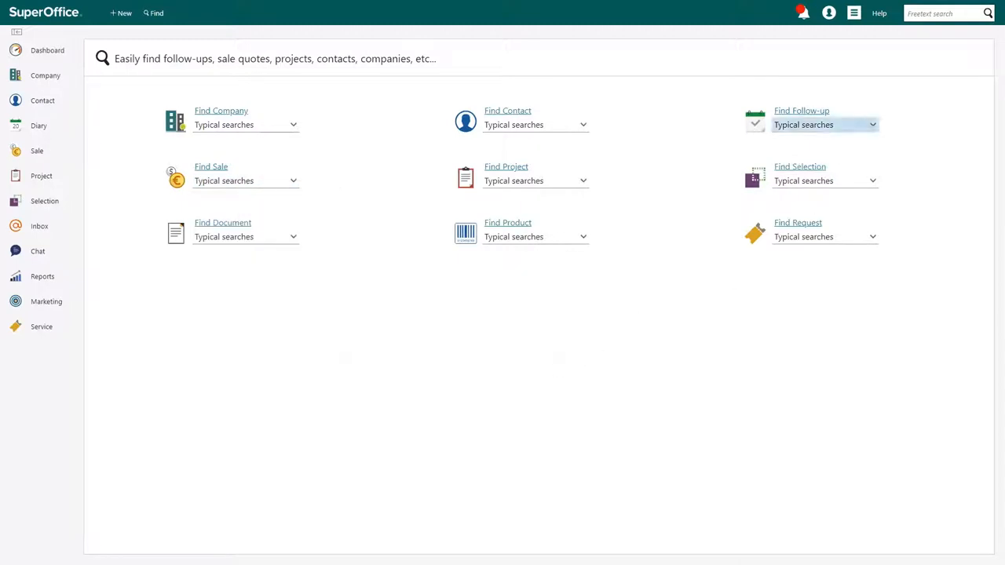
click(871, 126)
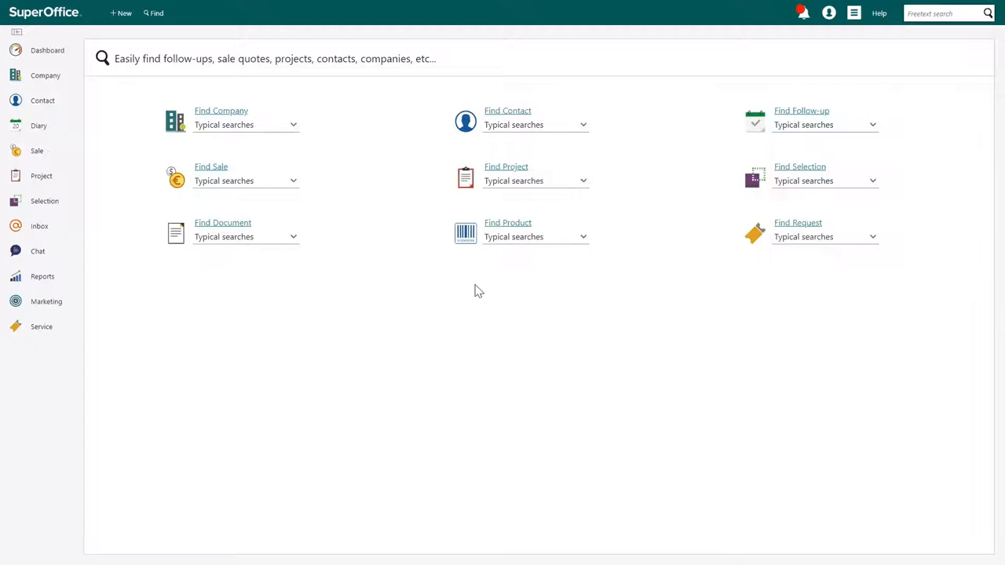
Step: Start the typical company search 'my companies by category'
click(245, 125)
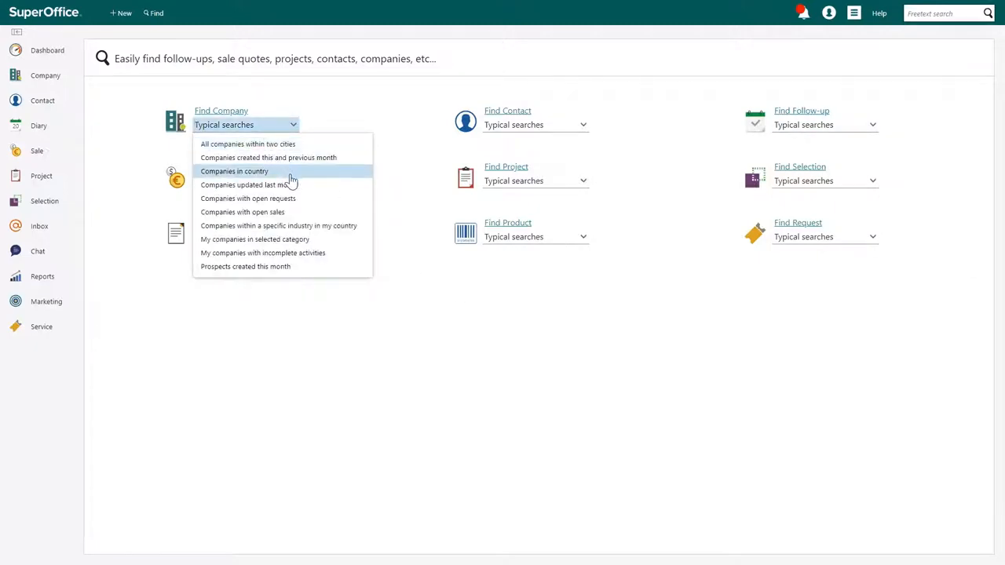
click(254, 239)
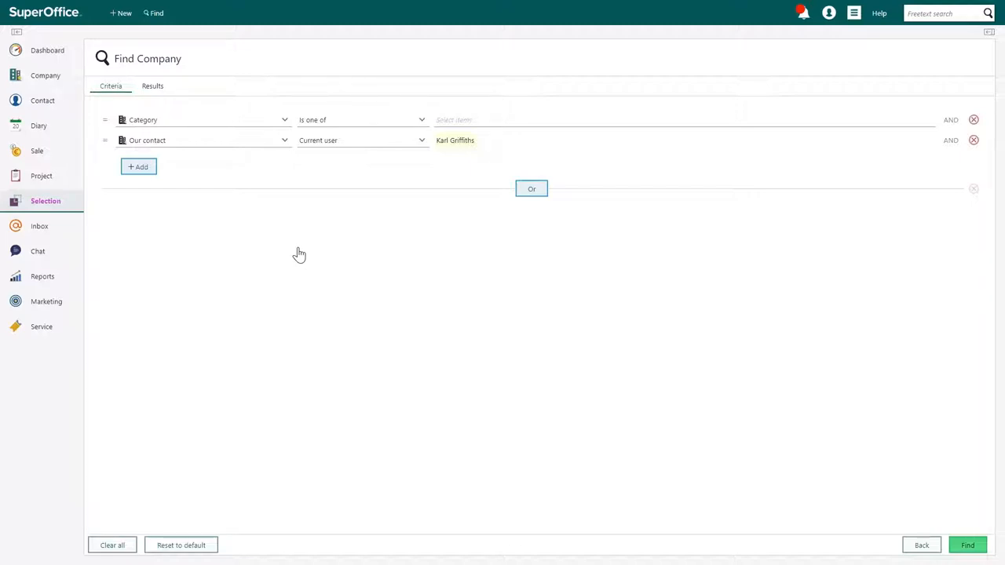
mouse_move(342, 263)
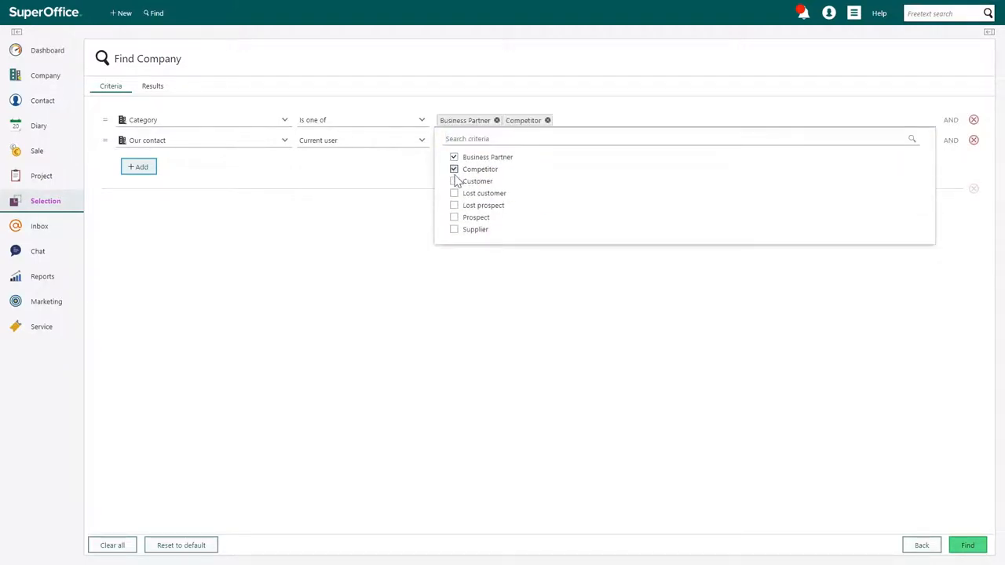
Step: Finish the Category criterion with all seven categories chosen
click(454, 180)
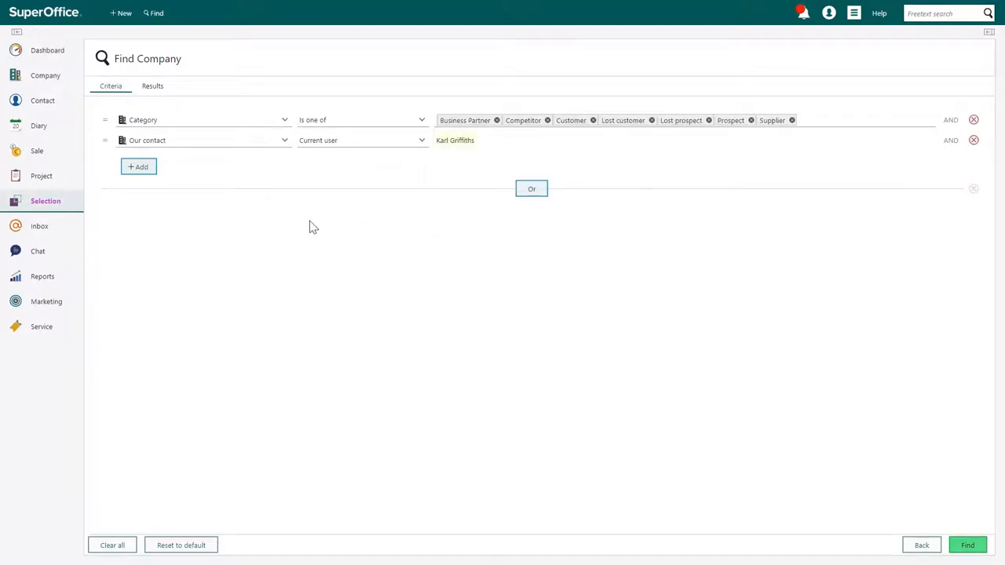
mouse_move(211, 231)
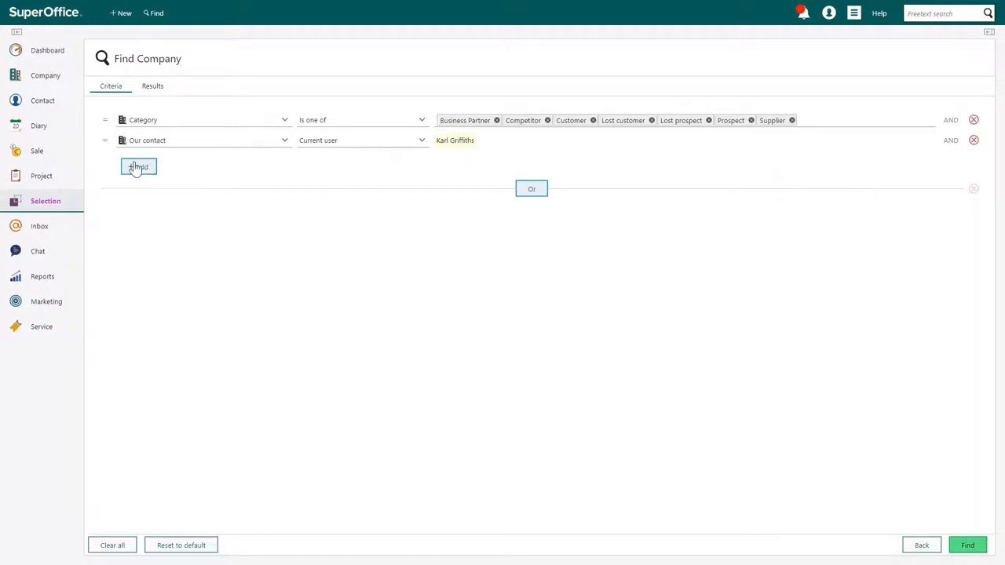
Step: Add a City criterion starting with Milton Keynes and run the search
click(138, 166)
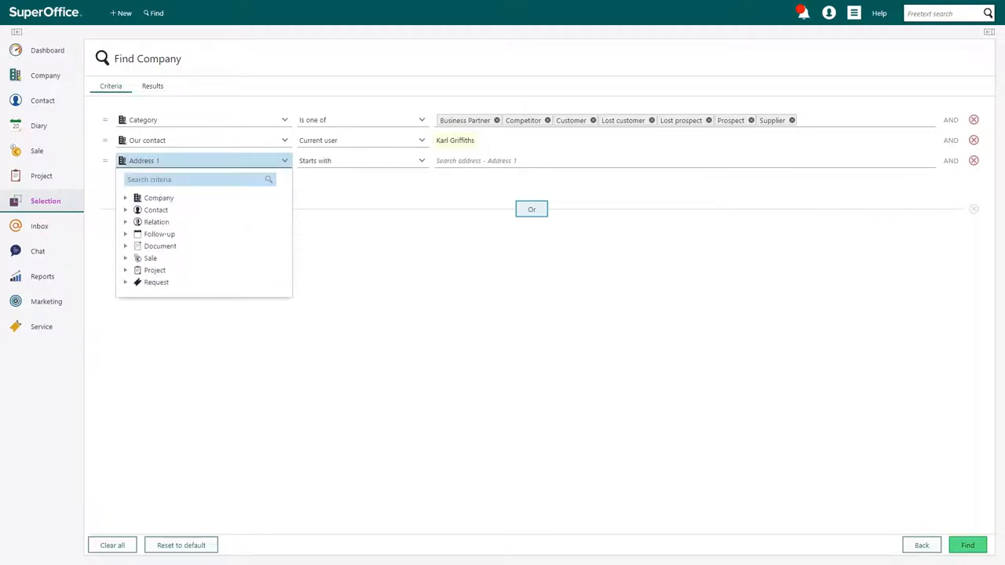
text(city)
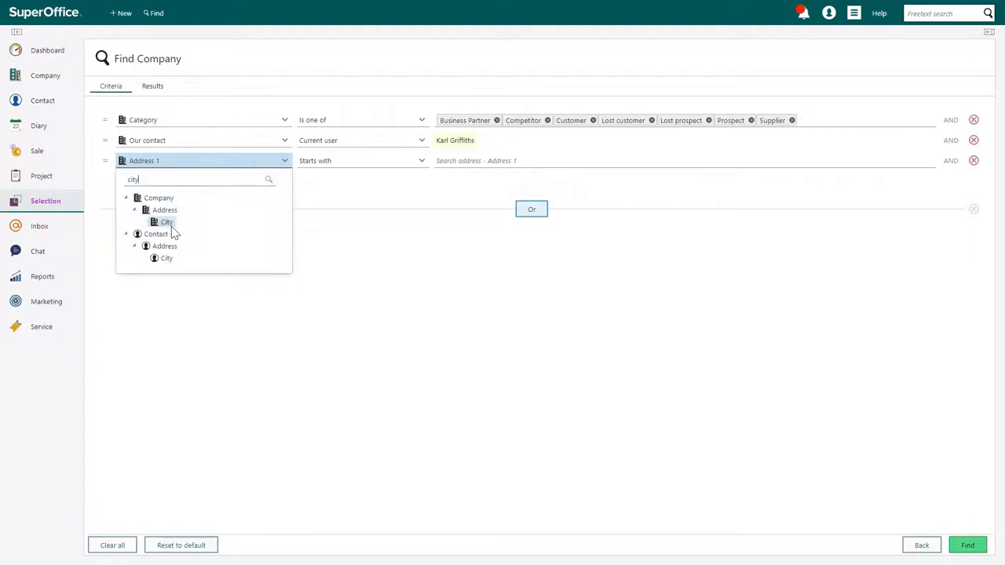
click(166, 223)
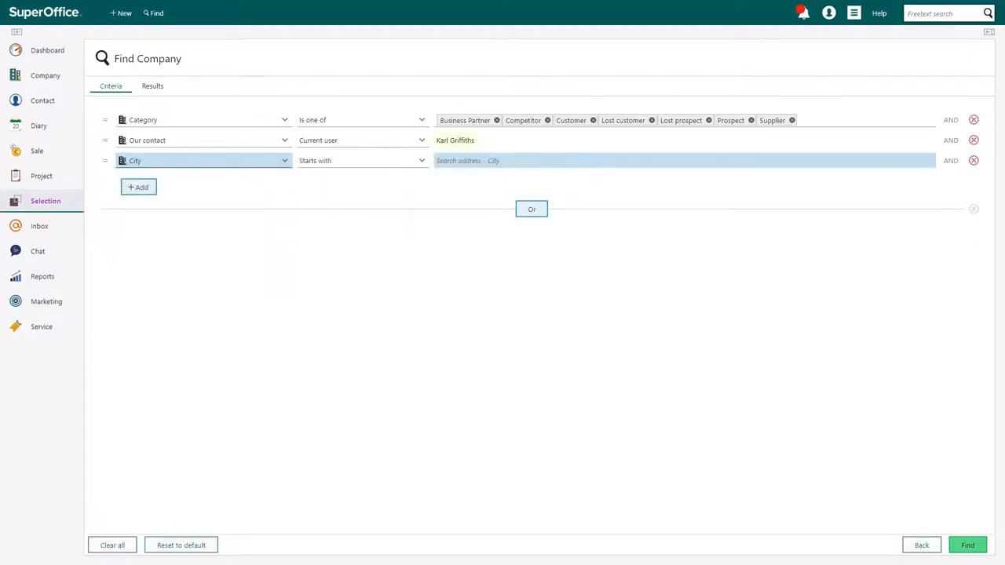
text(Milton Key)
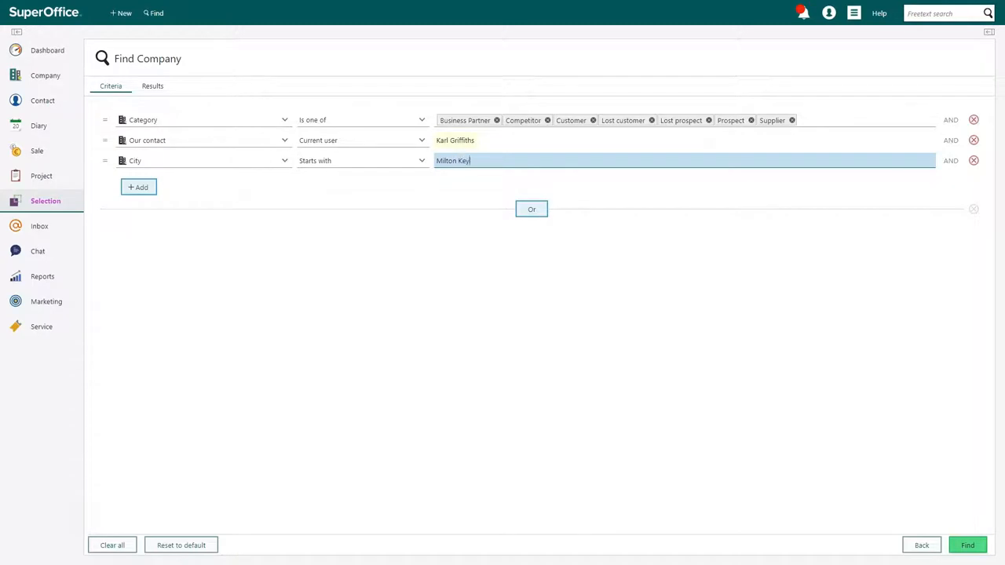
click(967, 545)
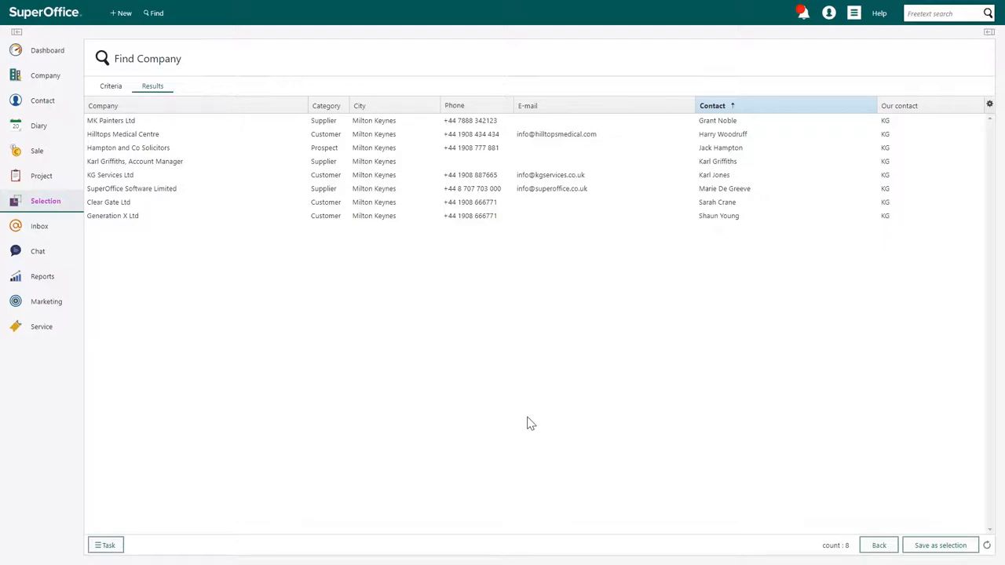
Step: Add an Or criteria group for city Birmingham and rerun the search for both cities
click(109, 85)
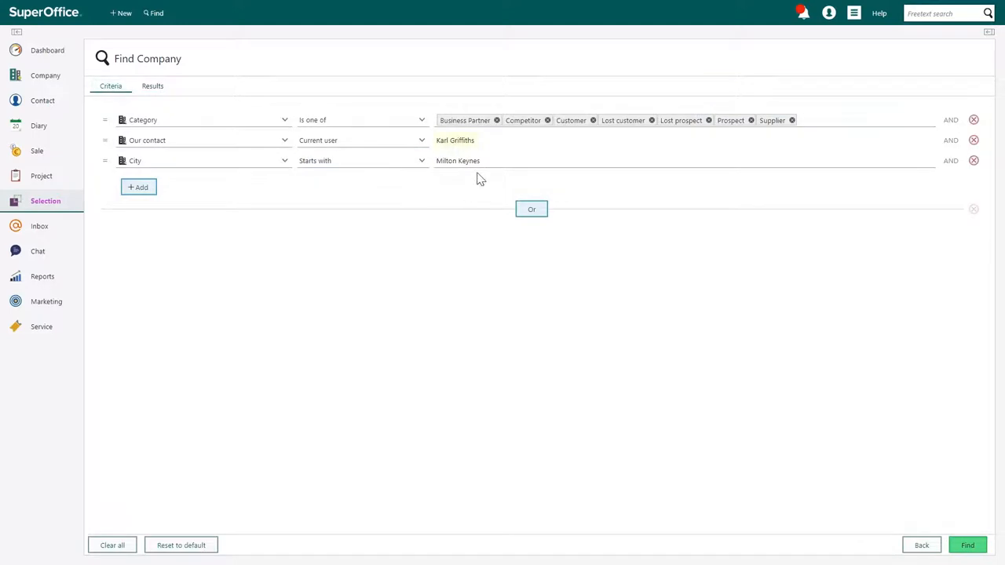
click(530, 208)
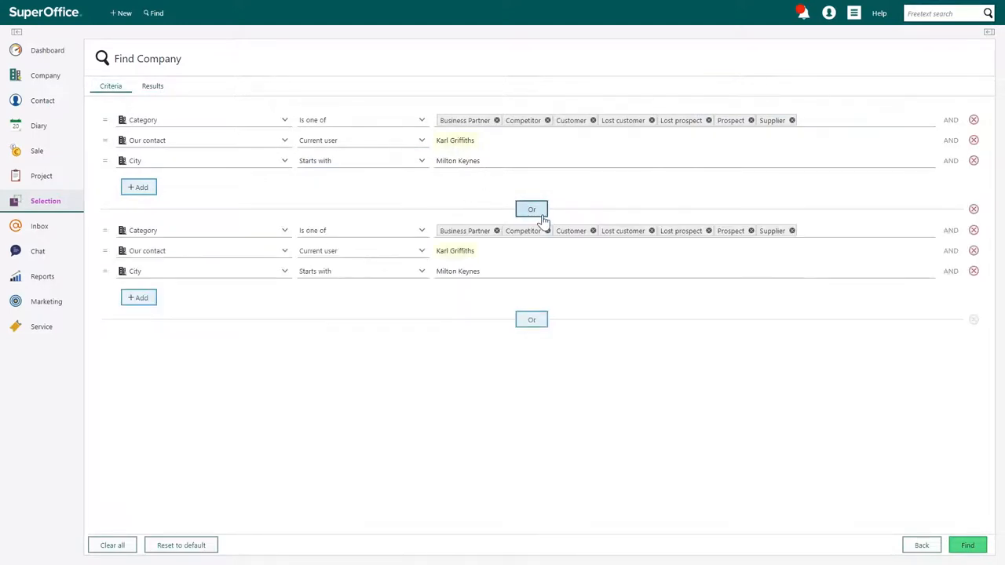
mouse_move(510, 265)
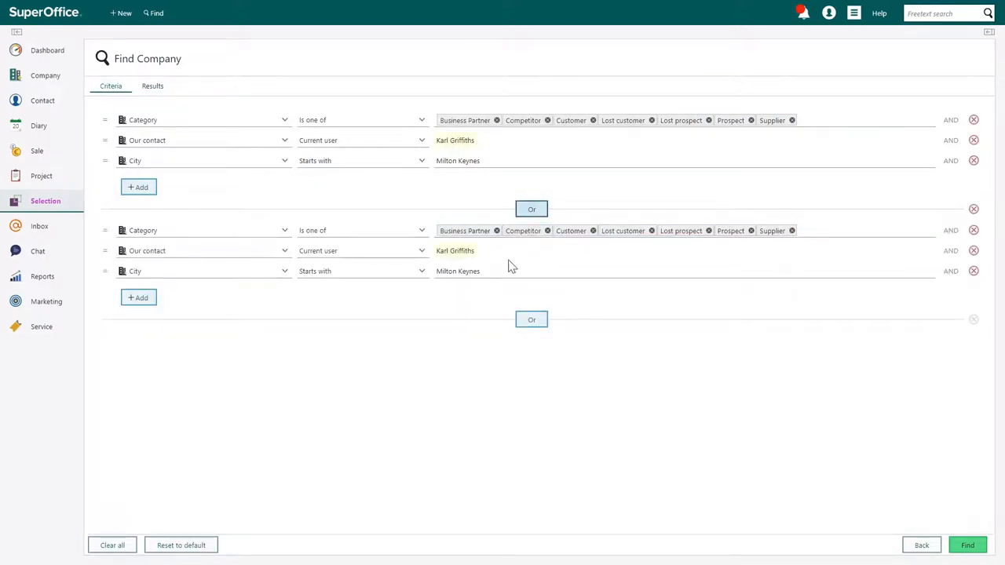
text(Birmingham)
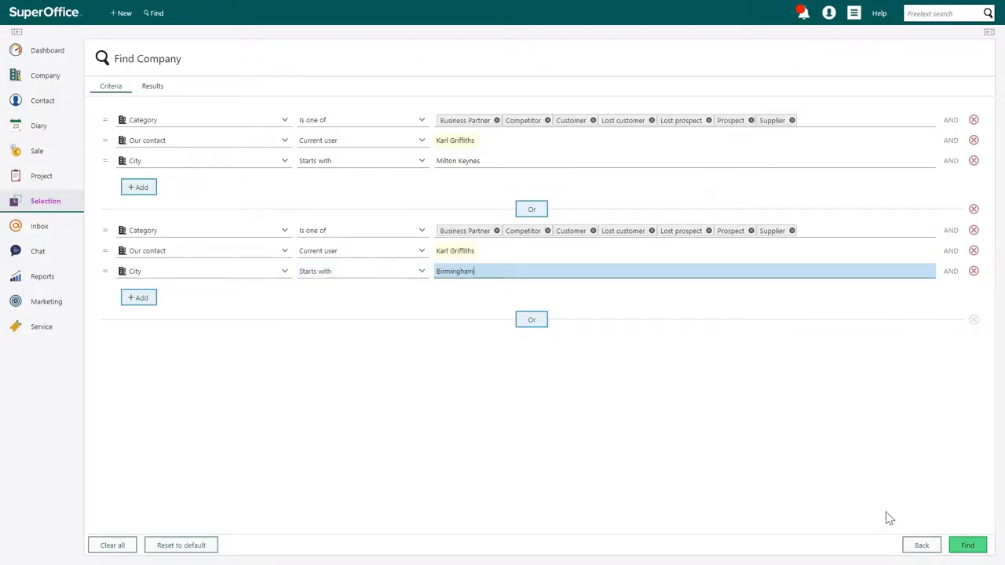
click(967, 545)
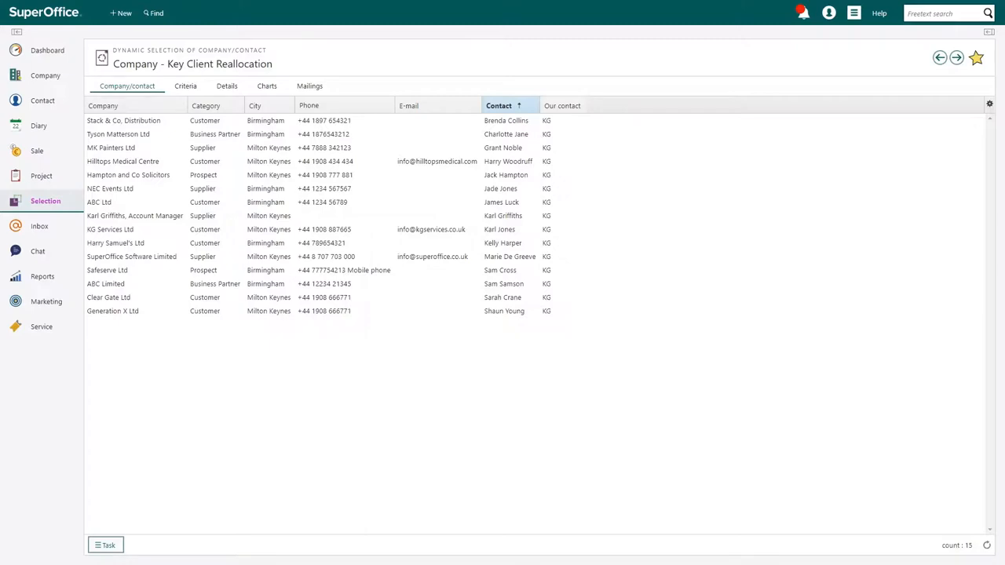
Step: Save column choices for the current selection only in the column settings
click(989, 104)
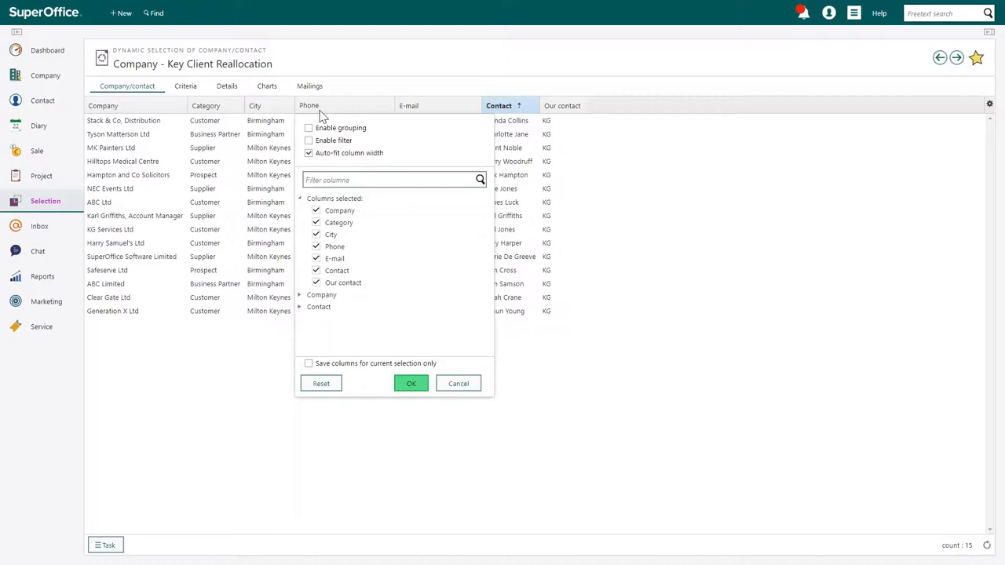
click(307, 362)
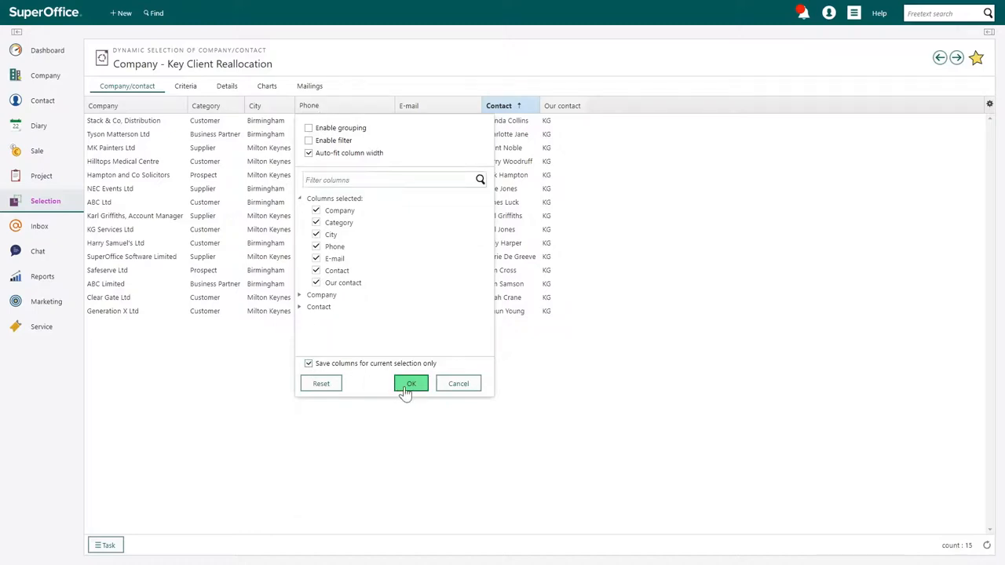
click(411, 383)
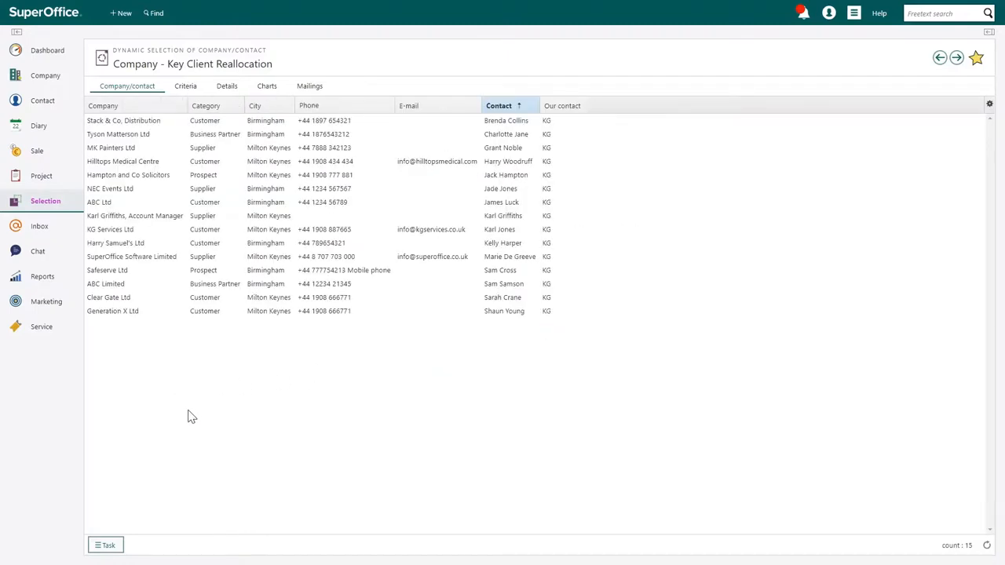
click(105, 545)
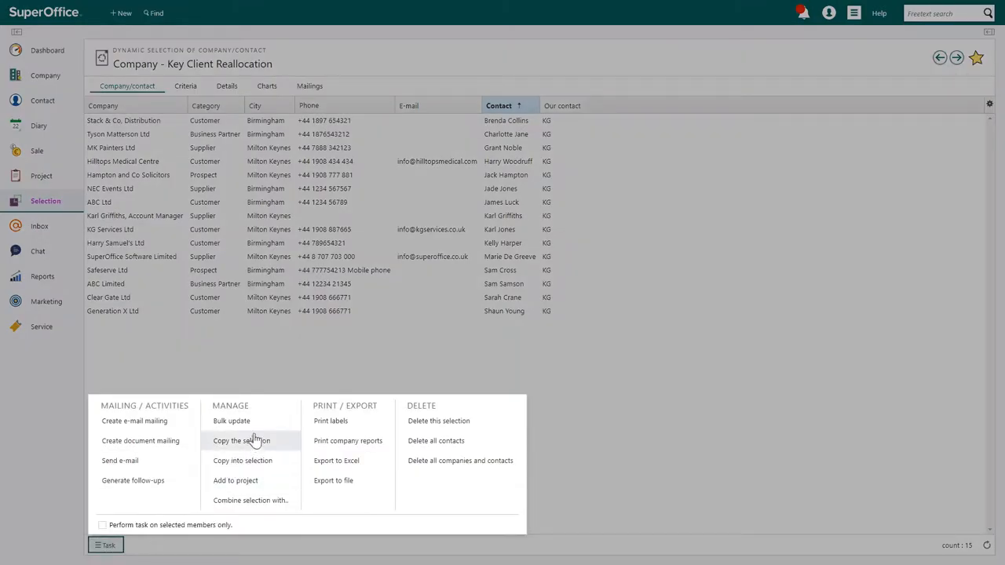
mouse_move(259, 424)
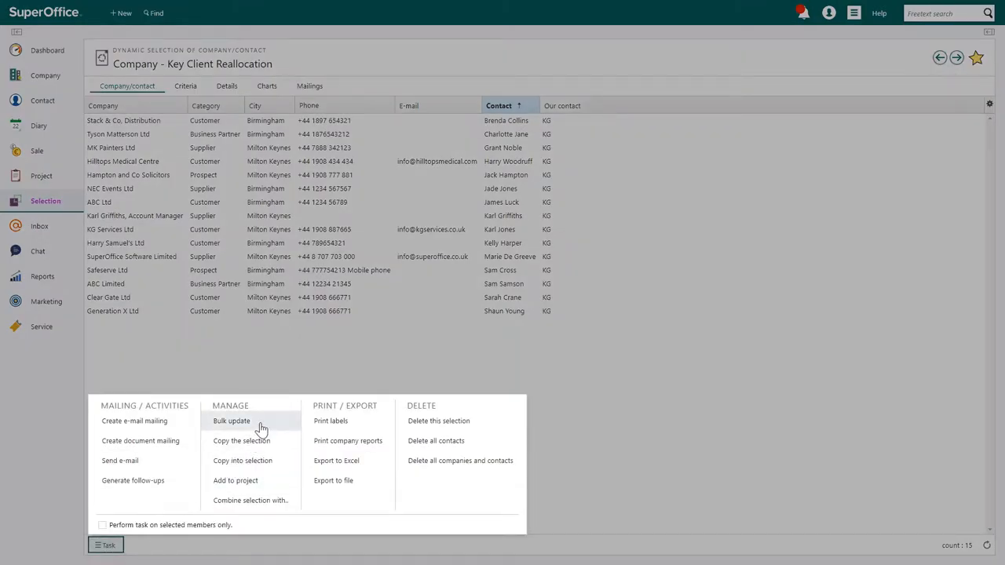
click(230, 421)
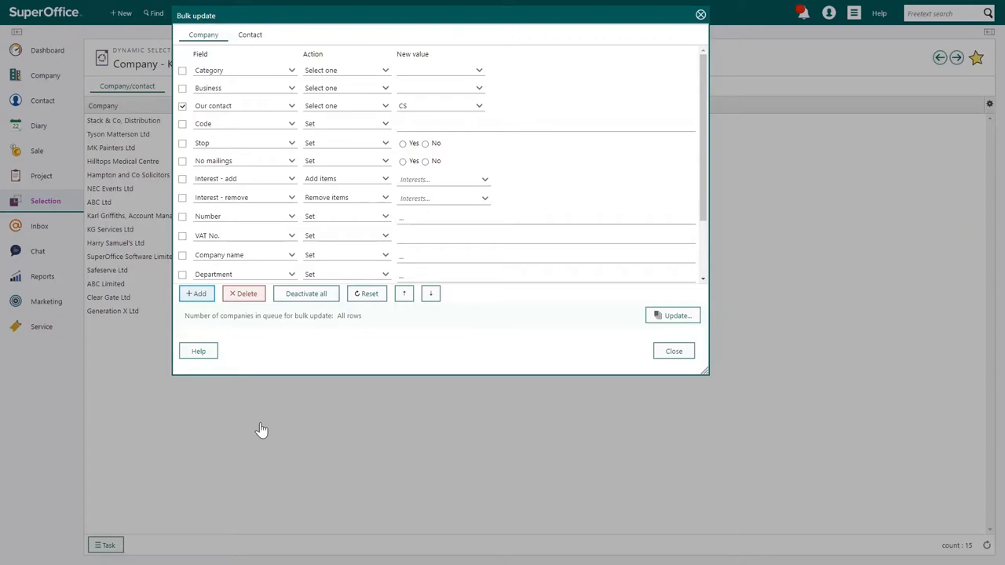
mouse_move(424, 144)
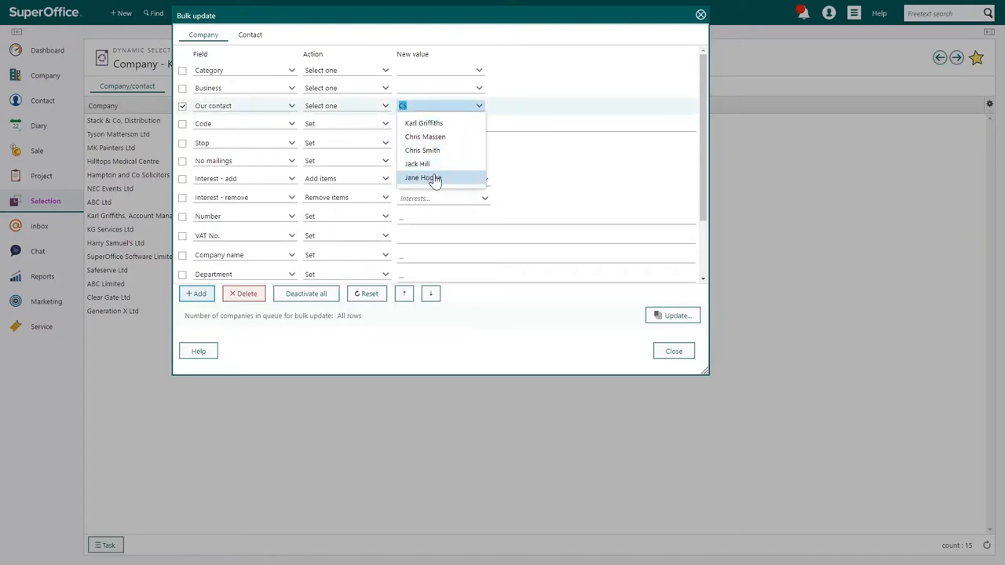
click(422, 175)
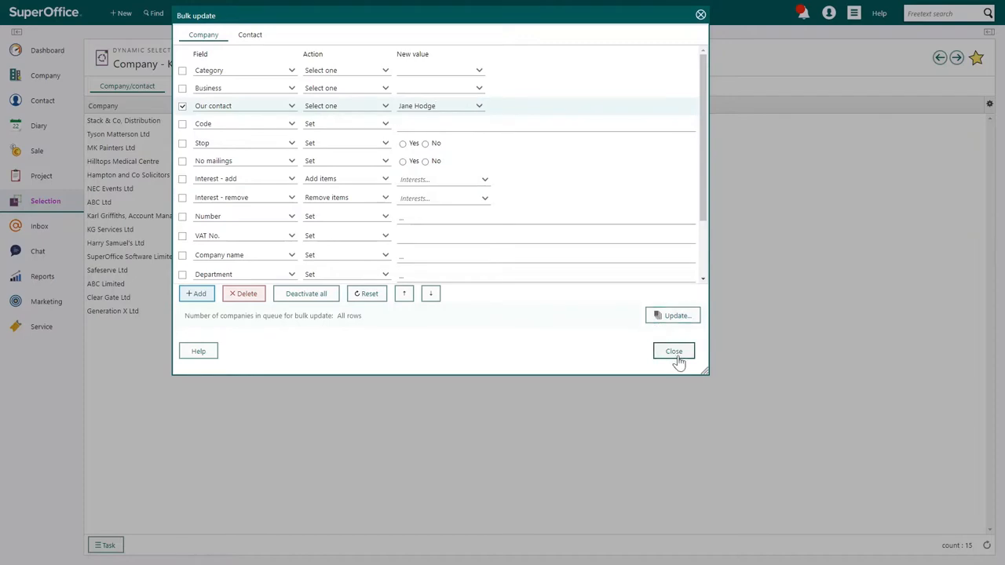
click(672, 352)
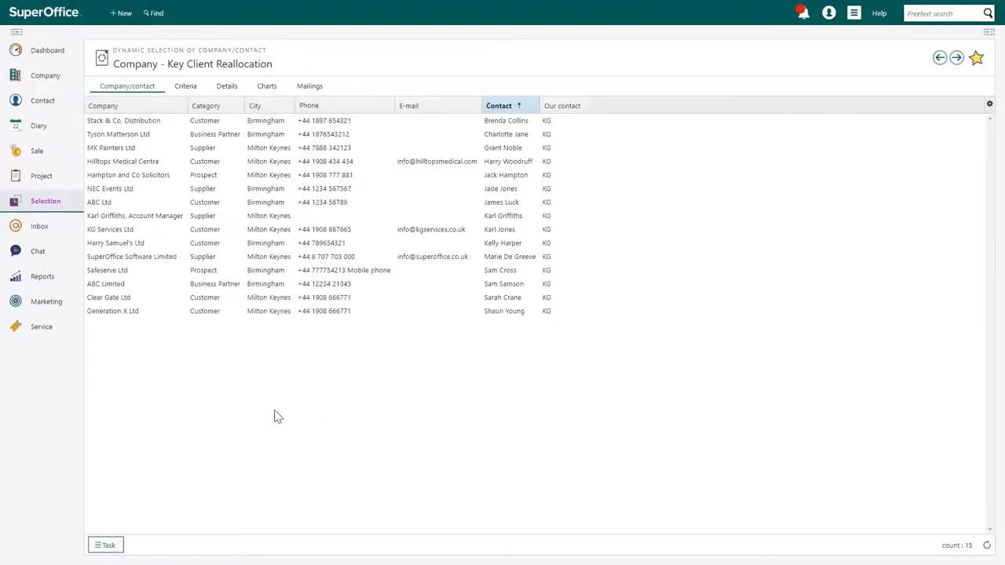
Step: Review the Criteria, Details and Mailings tabs, then show the Companies by category chart
click(128, 174)
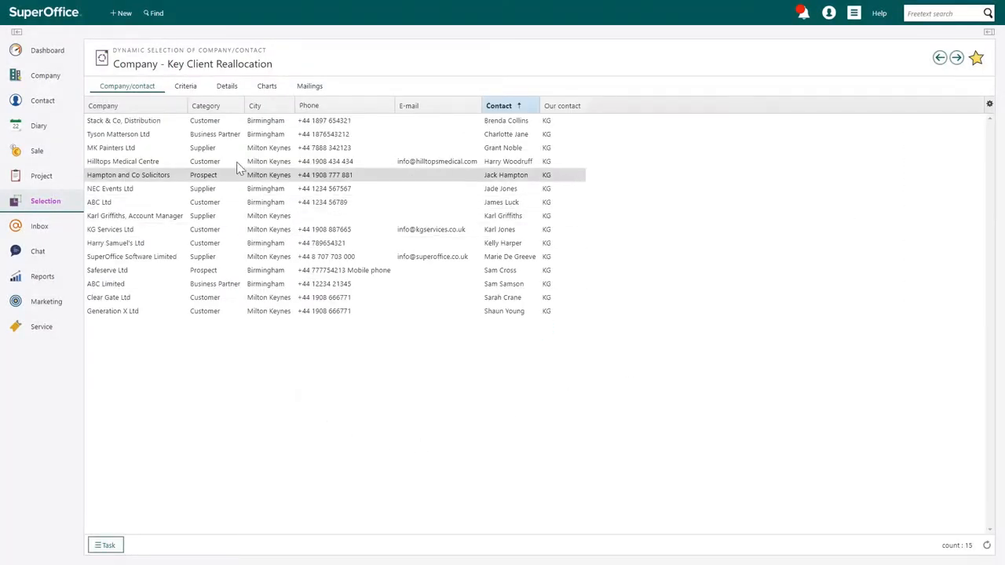
click(185, 85)
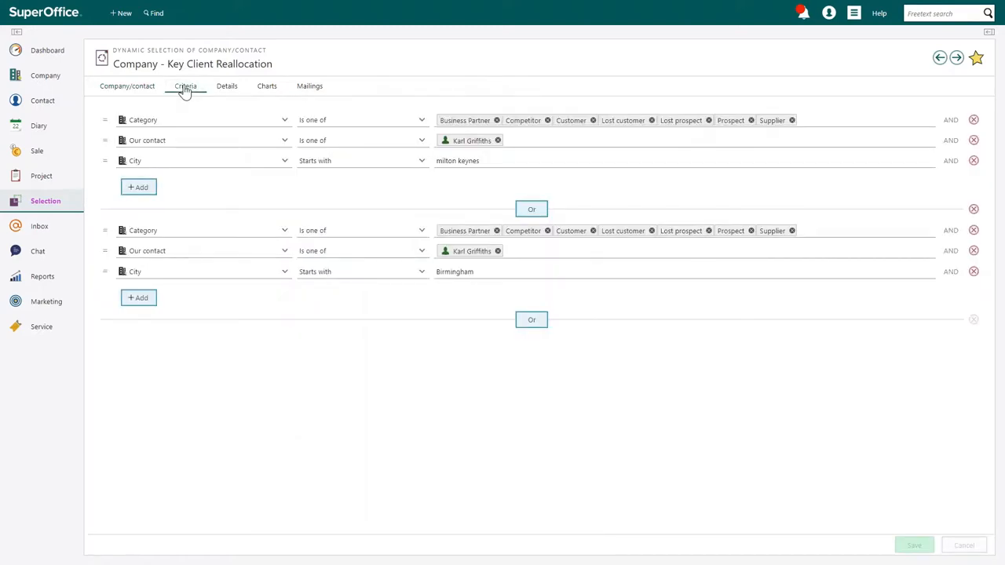
click(226, 85)
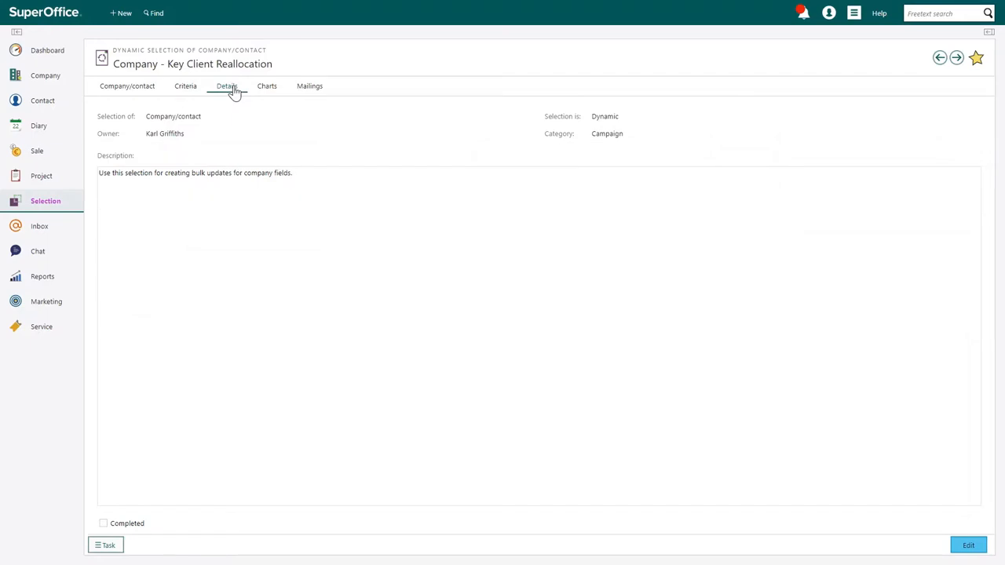
click(308, 86)
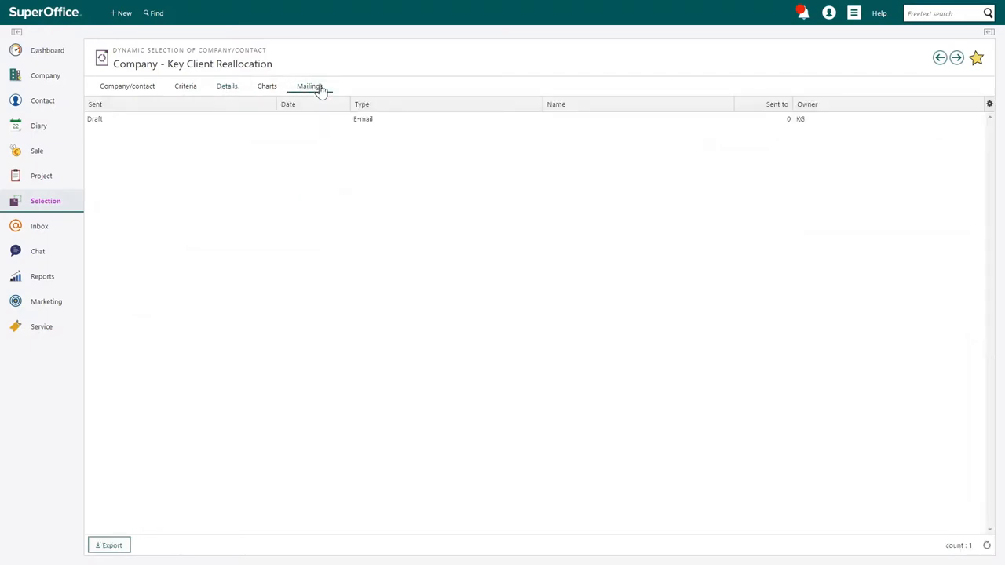
mouse_move(317, 89)
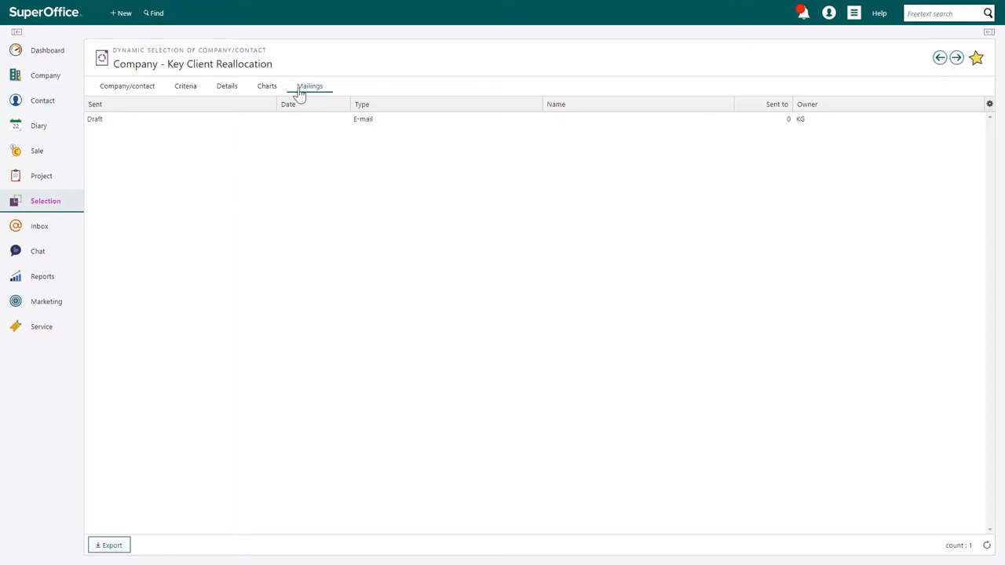
click(267, 85)
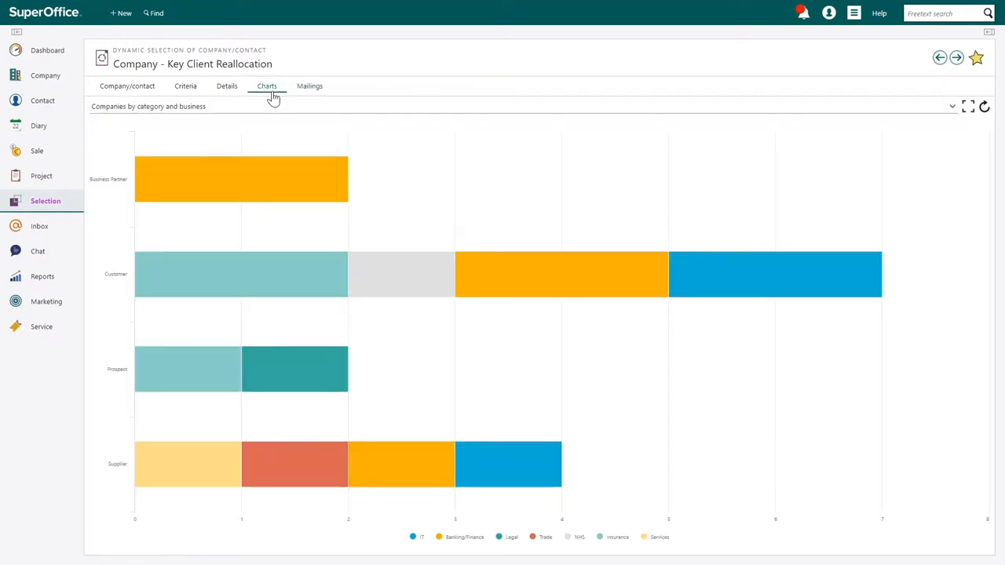